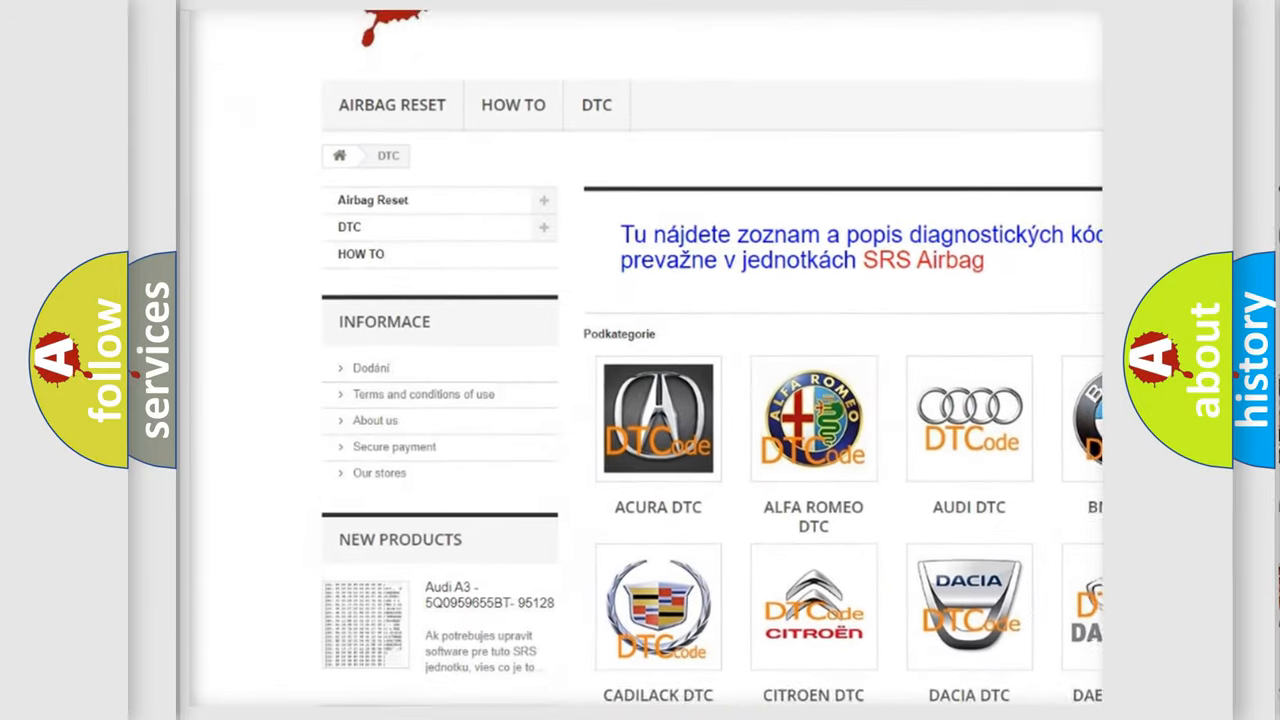
- Scroll down past the car-brand logos to the airbag diagnostic code listing
{"action": "scroll", "scroll_direction": "down", "scroll_amount": 3}
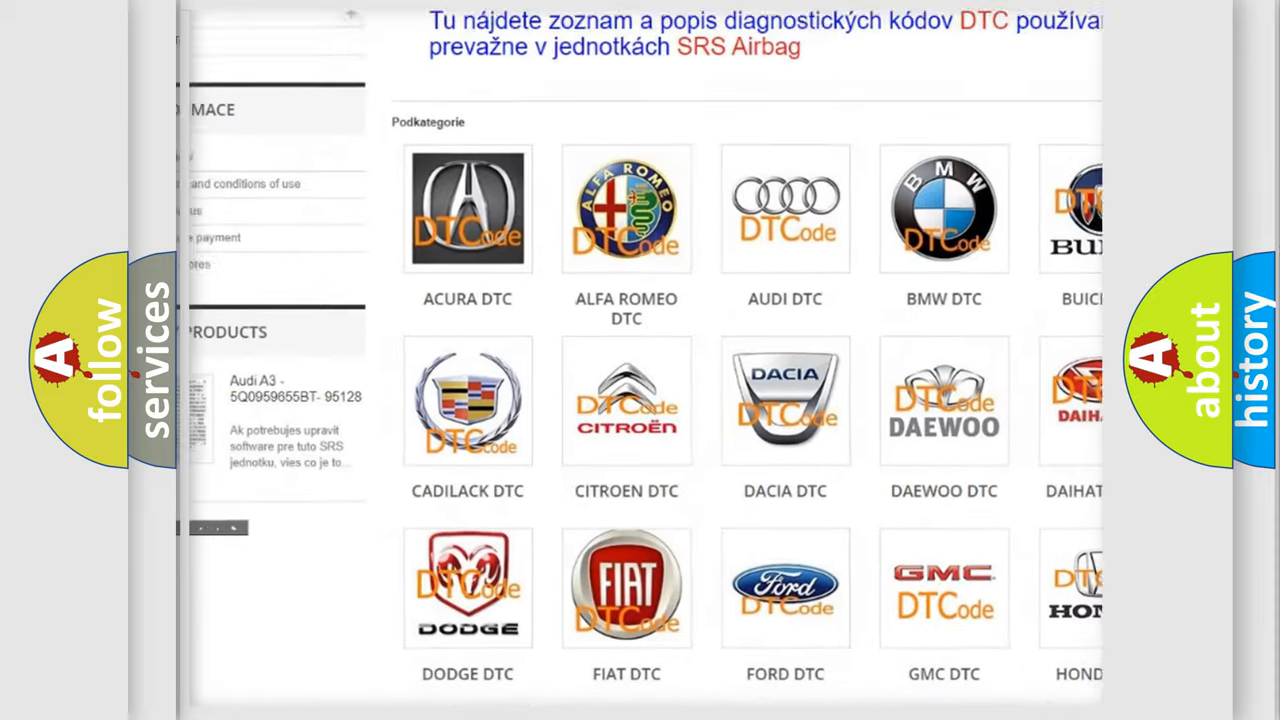
{"action": "scroll", "scroll_direction": "down", "scroll_amount": 3}
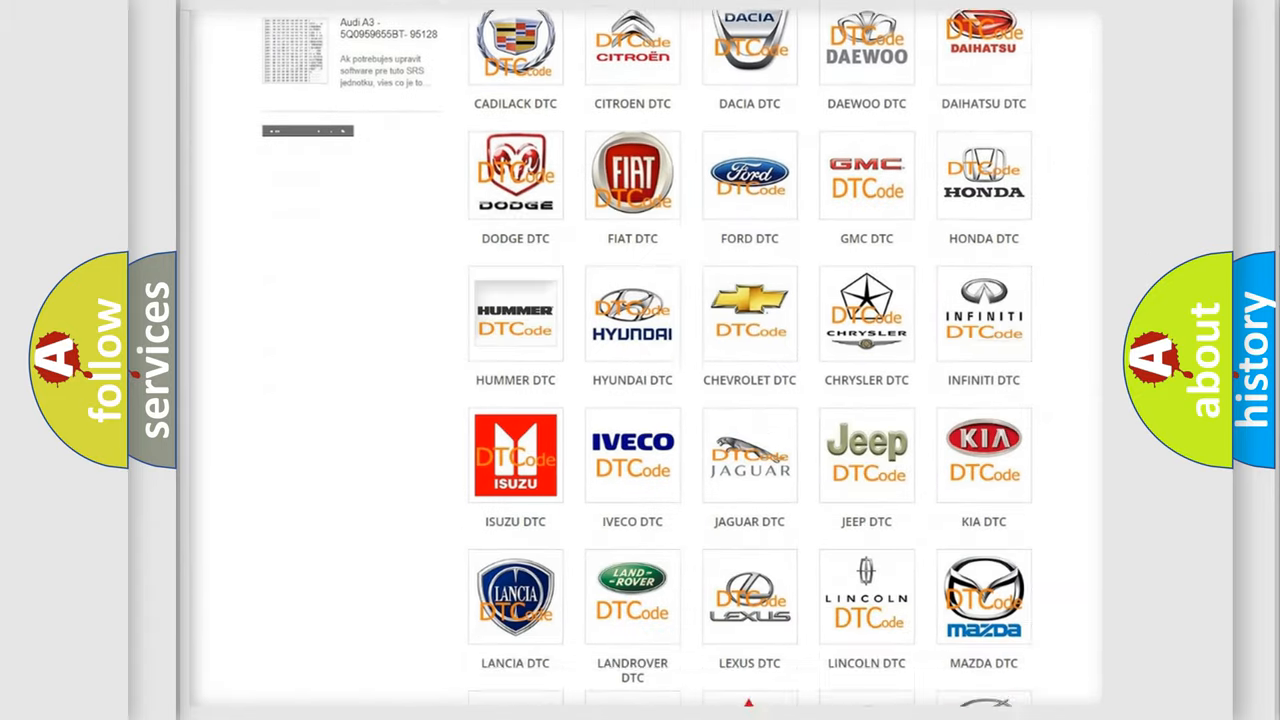
{"action": "scroll", "scroll_direction": "down", "scroll_amount": 3}
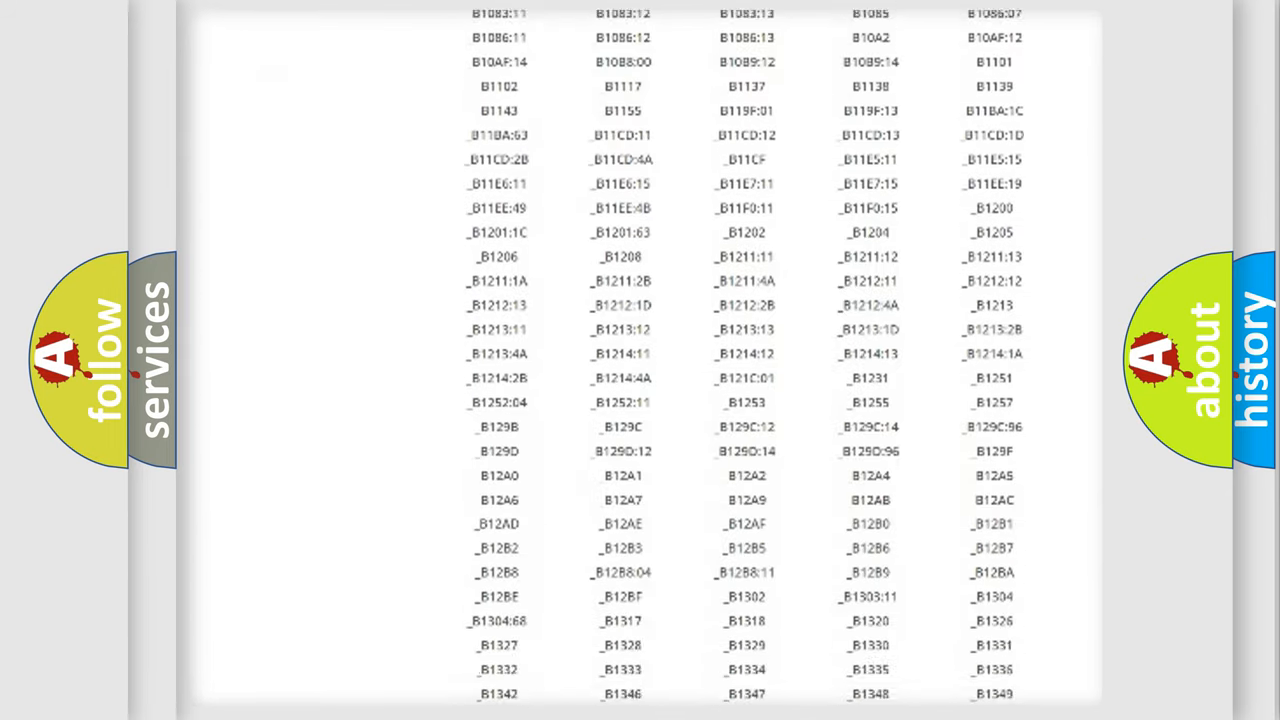
{"action": "scroll", "scroll_direction": "down", "scroll_amount": 3}
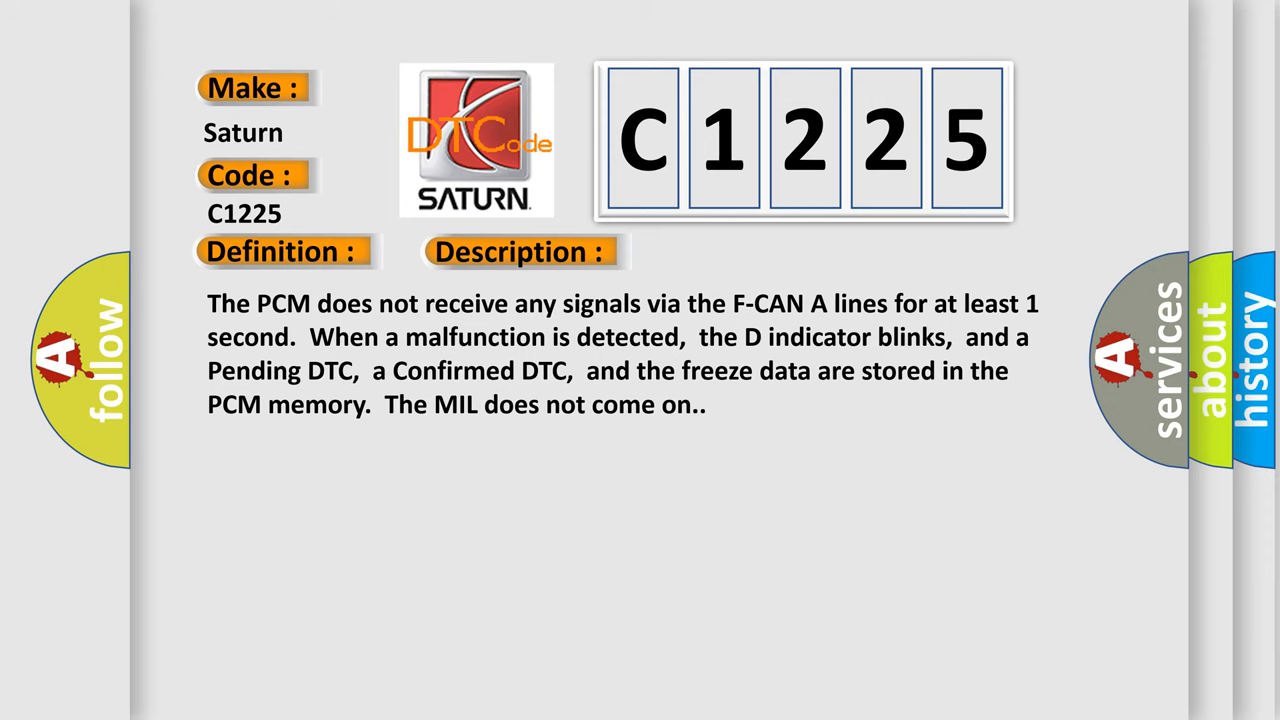
- Reveal the Cause section: F-CAN wiring faults, faulty gauge module, PCM software update
{"action": "left_click", "coordinate": [732, 252]}
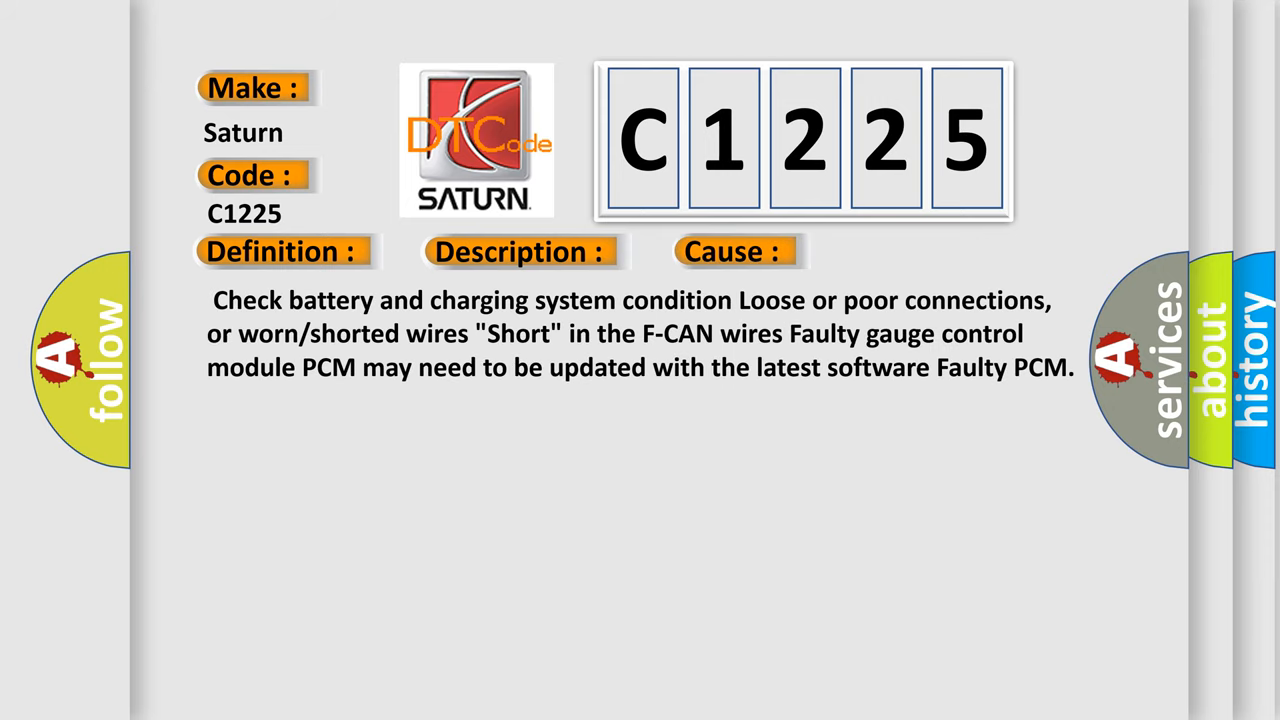